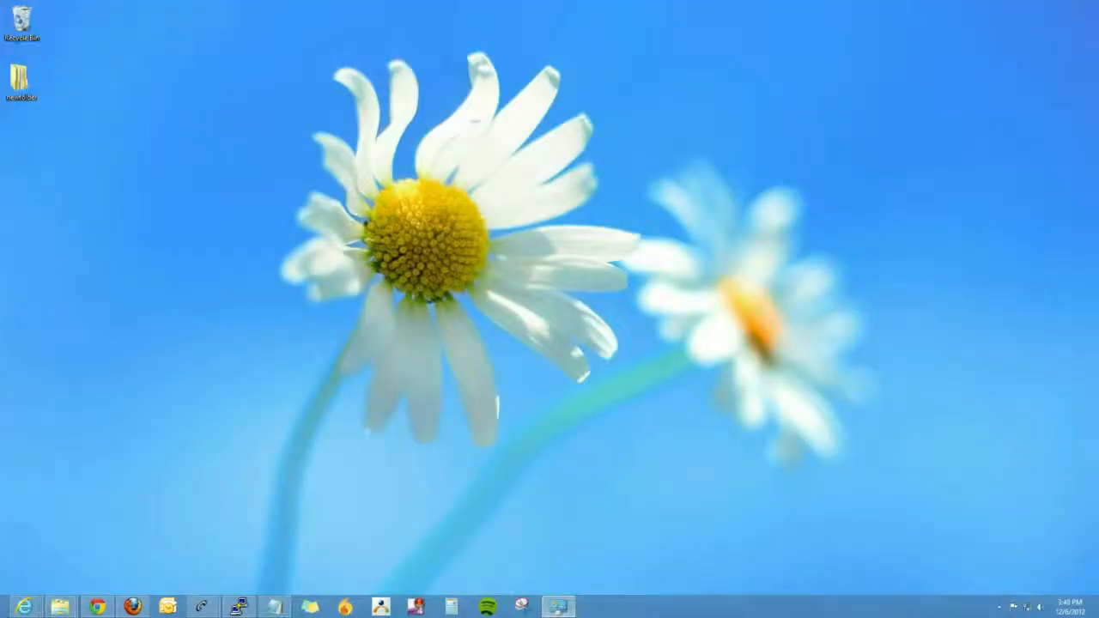
Launch the browser from the taskbar to reach signup.live.com.
left_click(97, 606)
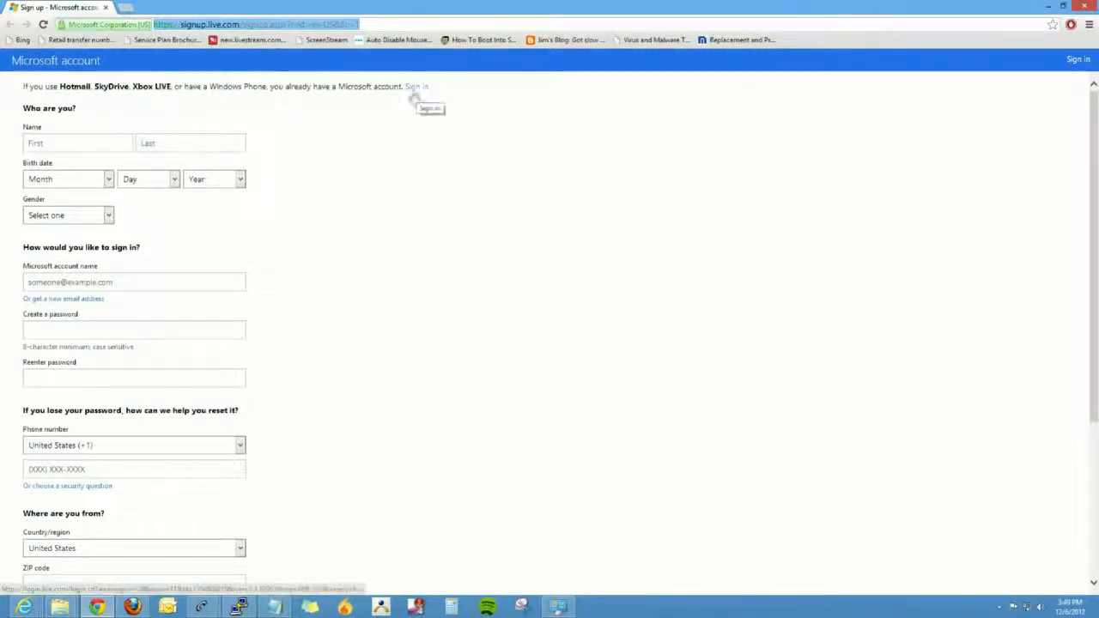
scroll("down", 3)
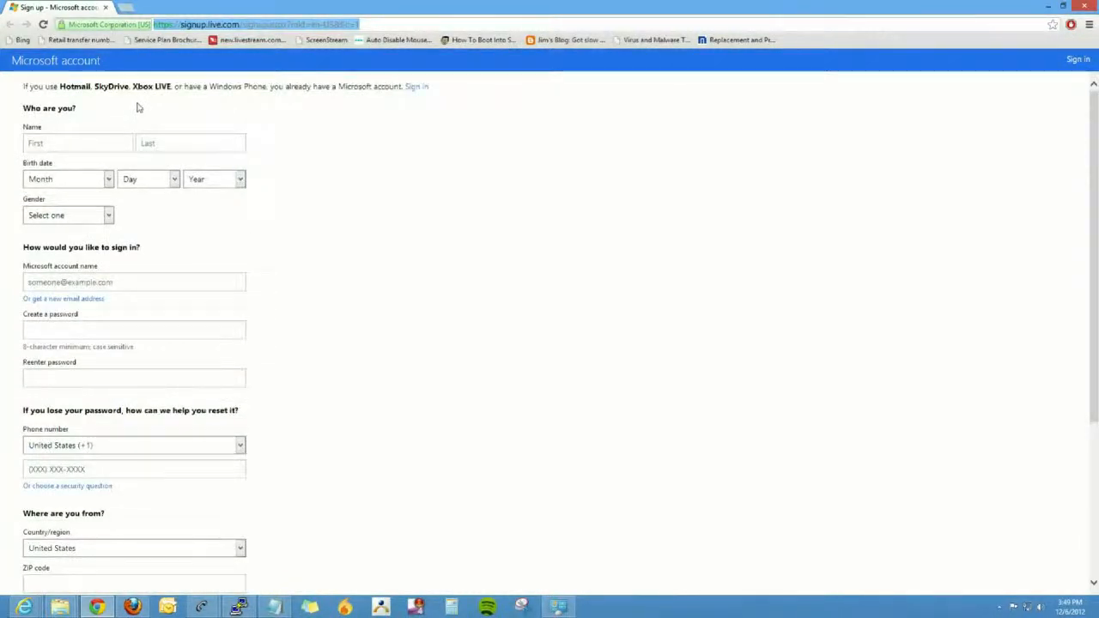
mouse_move(84, 113)
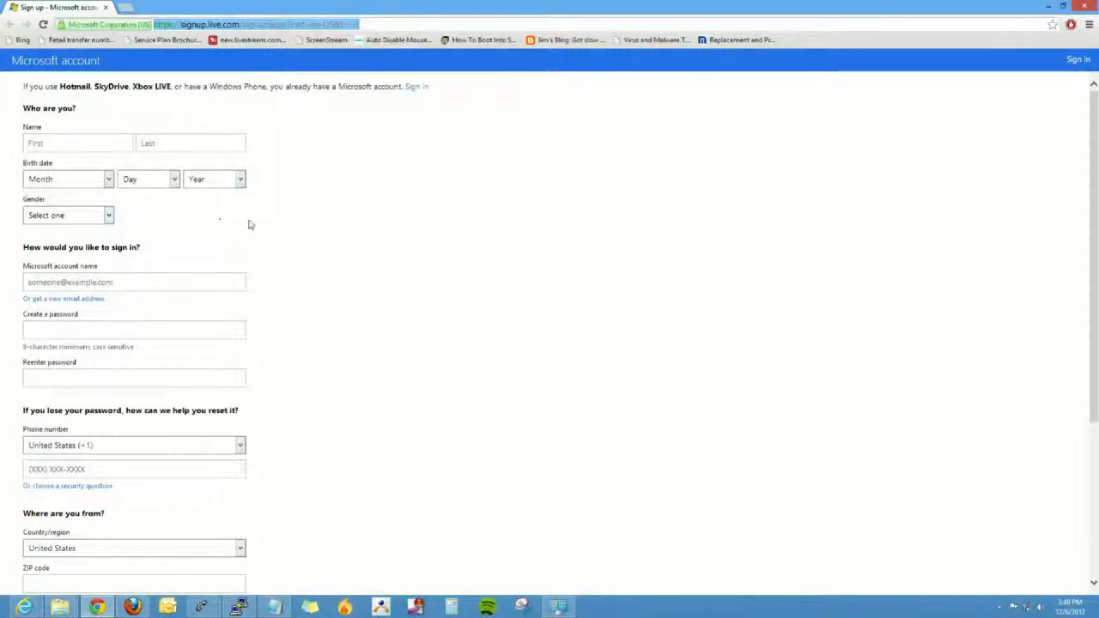
scroll("down", 3)
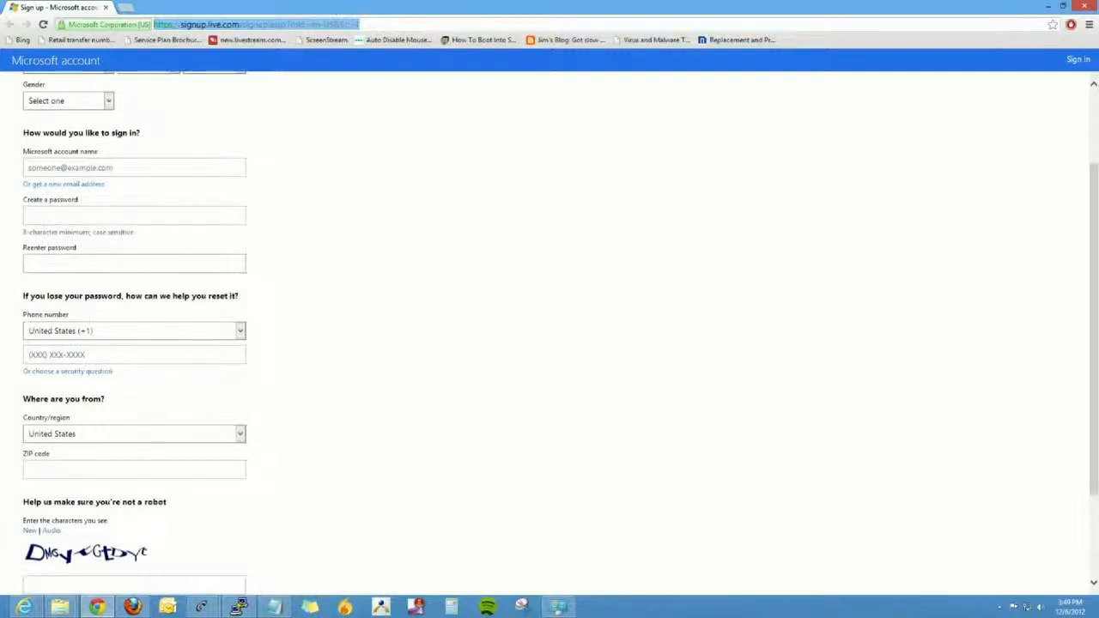
Scroll the signup form to 'I accept', then expand the Store 'All categories' filter for results on "s".
scroll("down", 3)
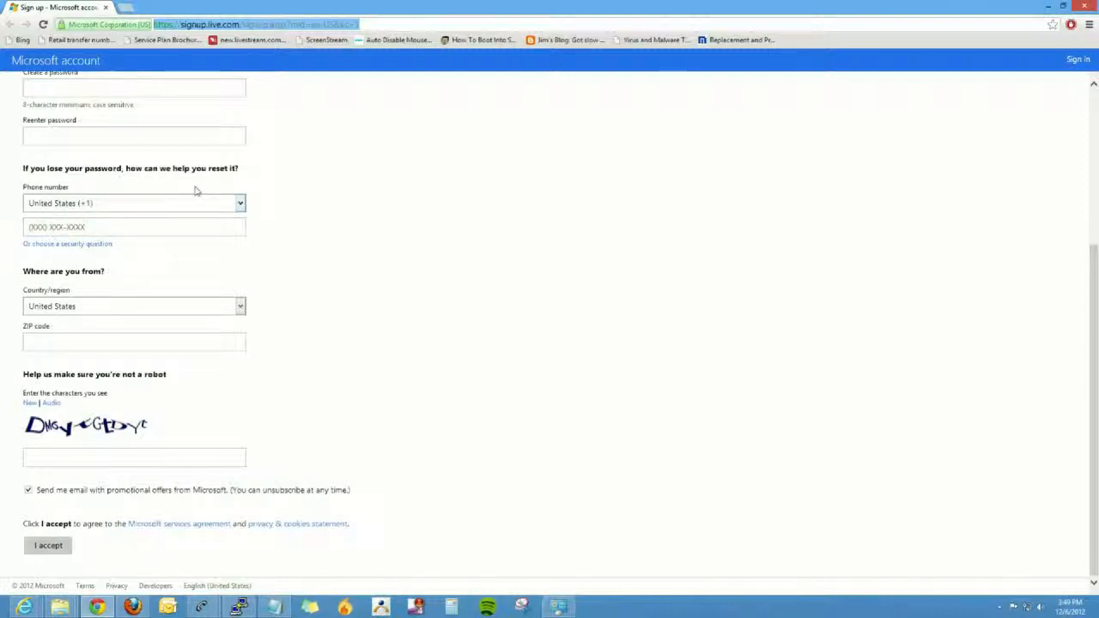
mouse_move(158, 439)
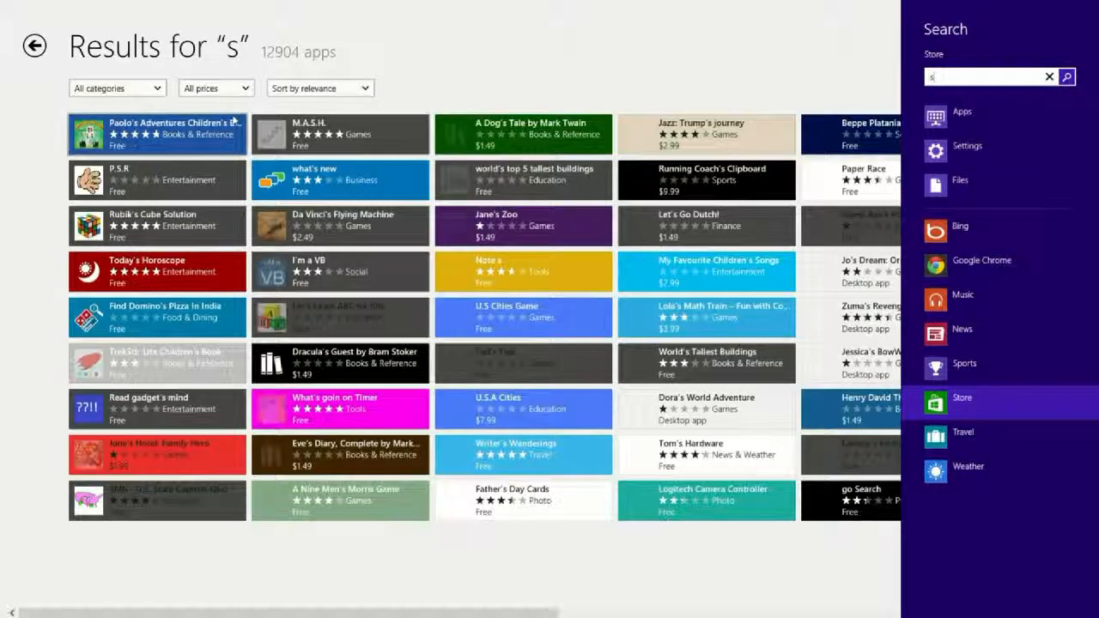
left_click(116, 87)
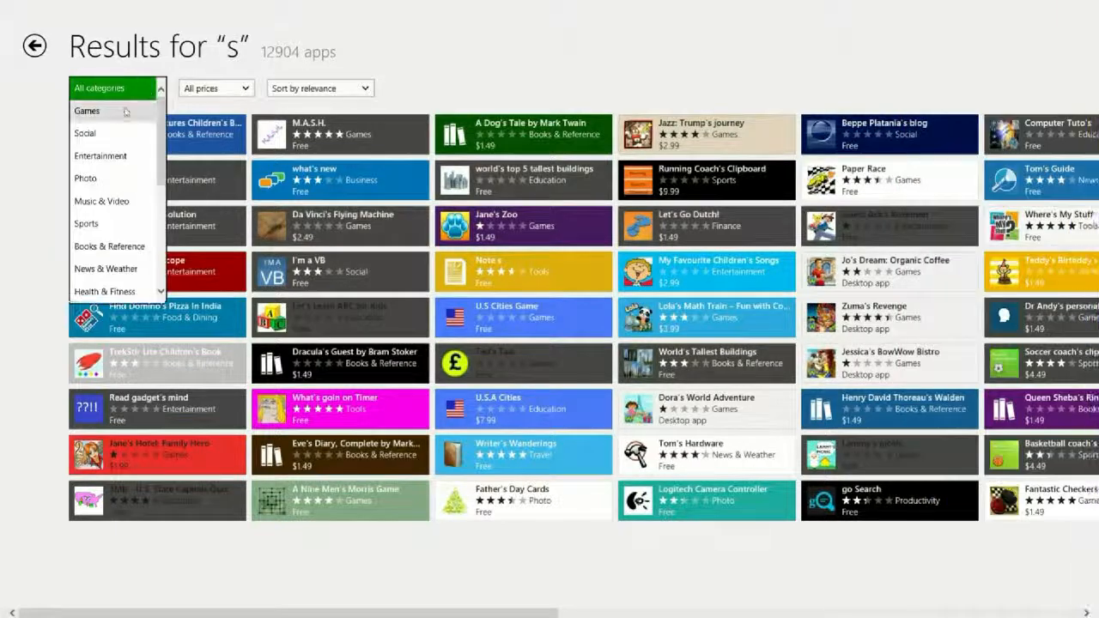